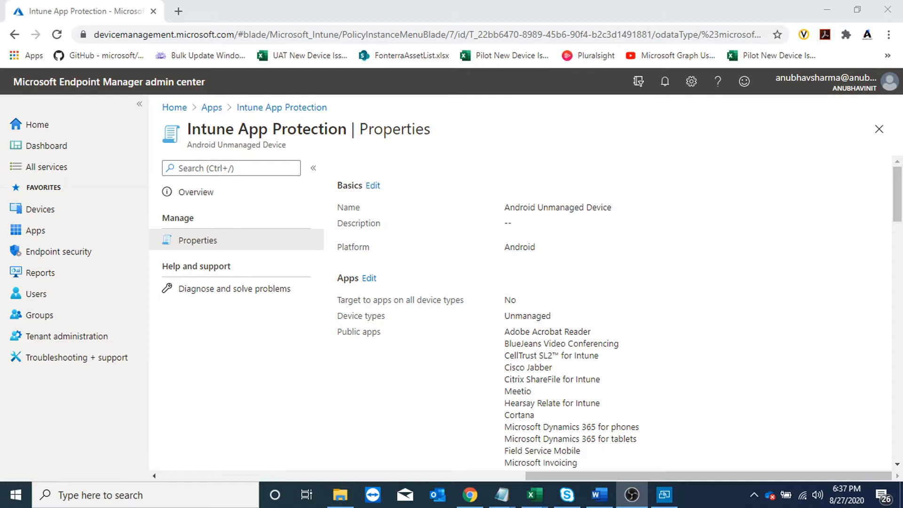
mouse_move(455, 292)
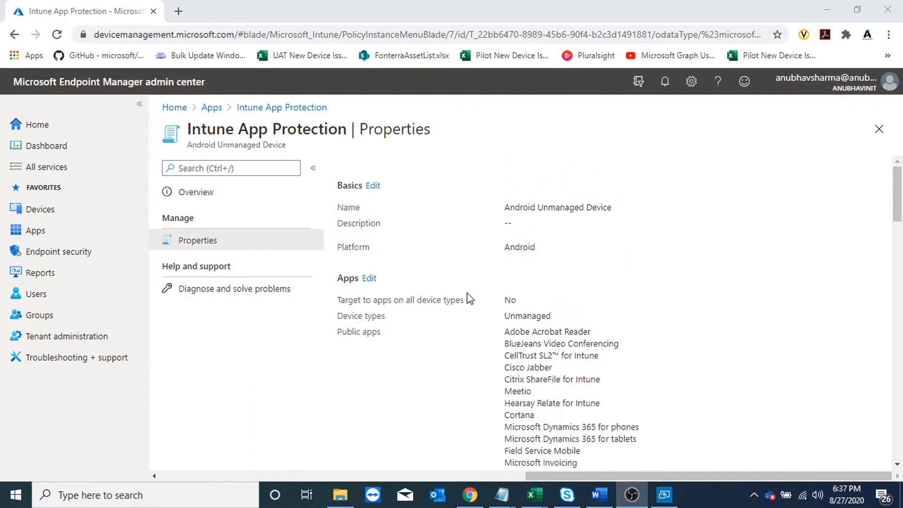
Review the Unmanaged device type and remaining properties, then begin editing Data protection
double_click(526, 316)
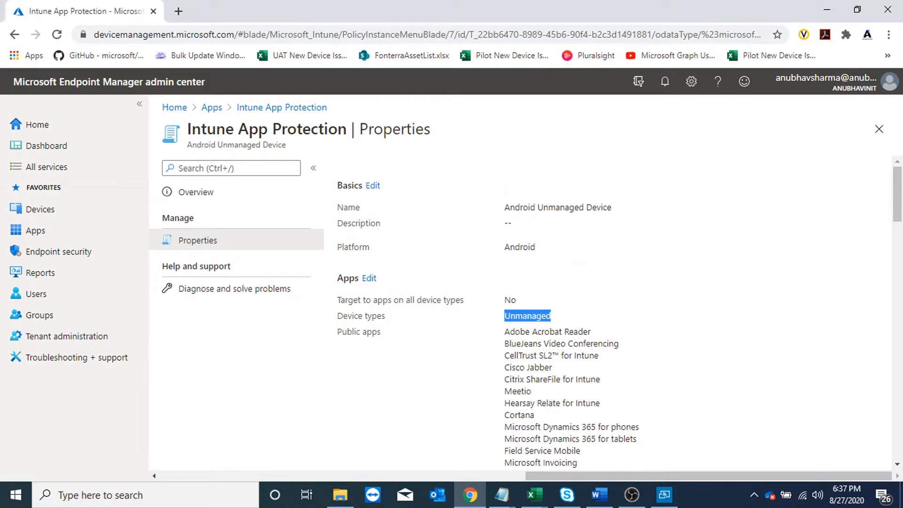
scroll(down, 3)
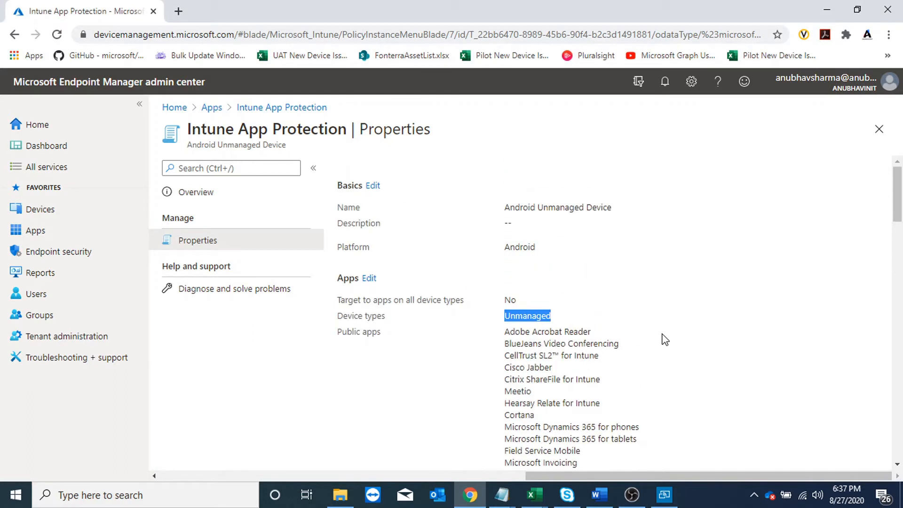
scroll(down, 3)
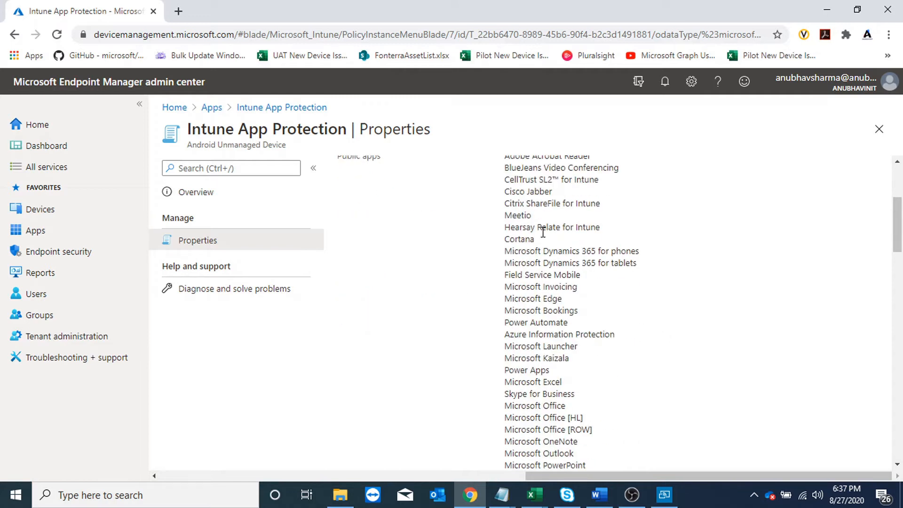
scroll(down, 3)
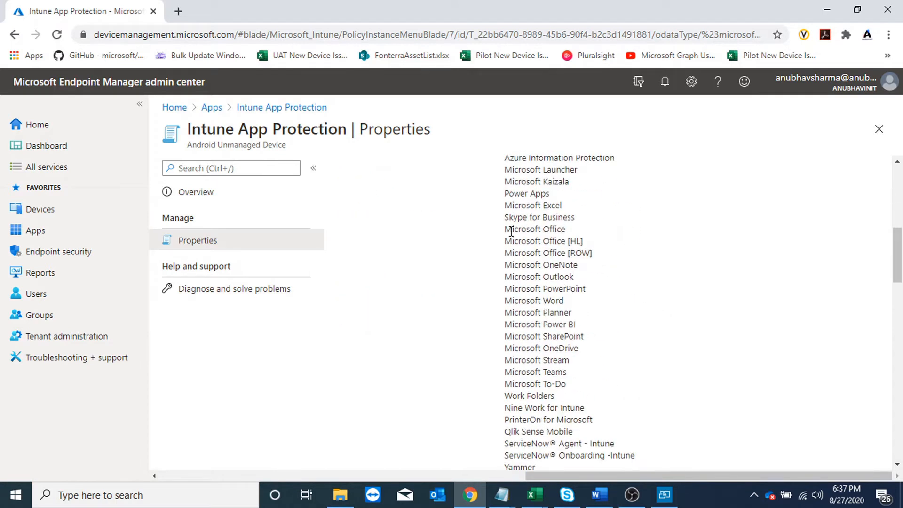
scroll(down, 3)
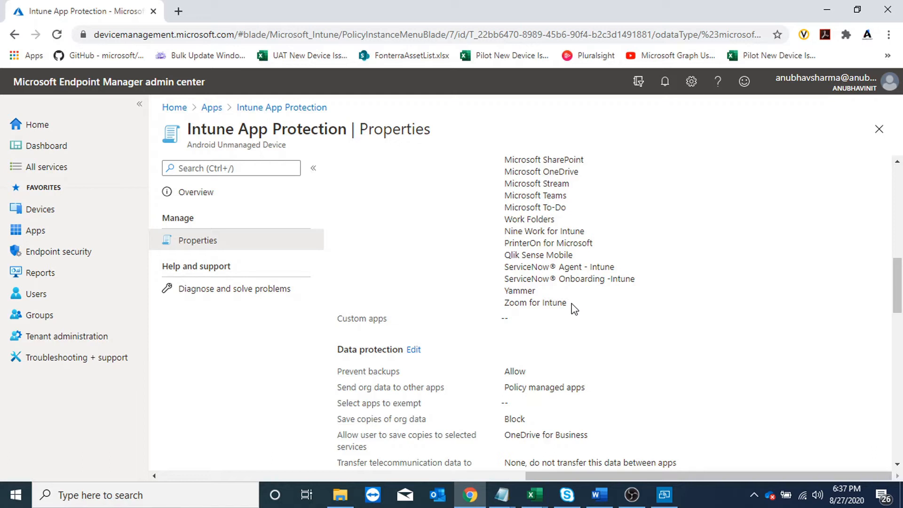
scroll(down, 3)
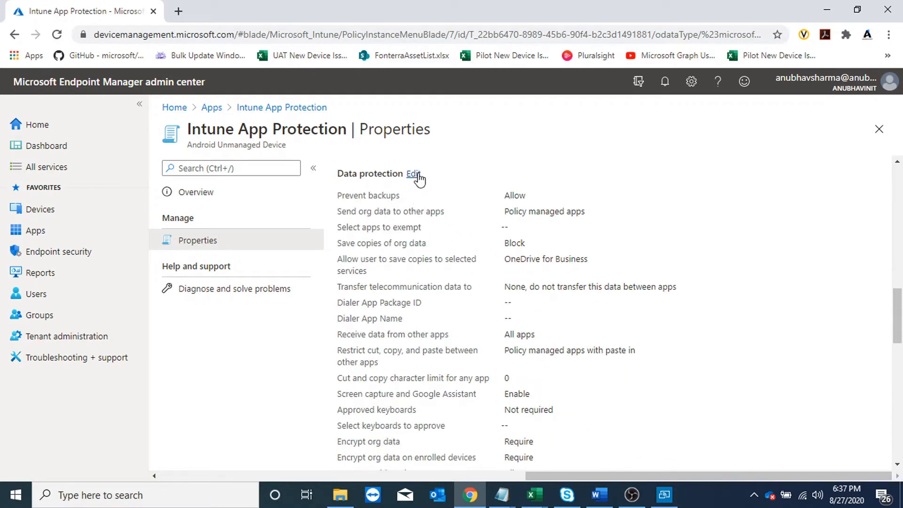
click(414, 173)
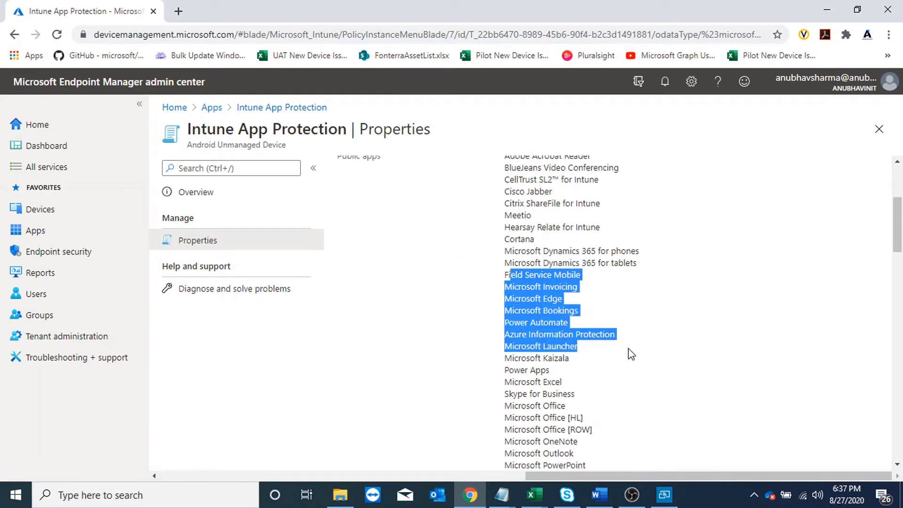
scroll(down, 3)
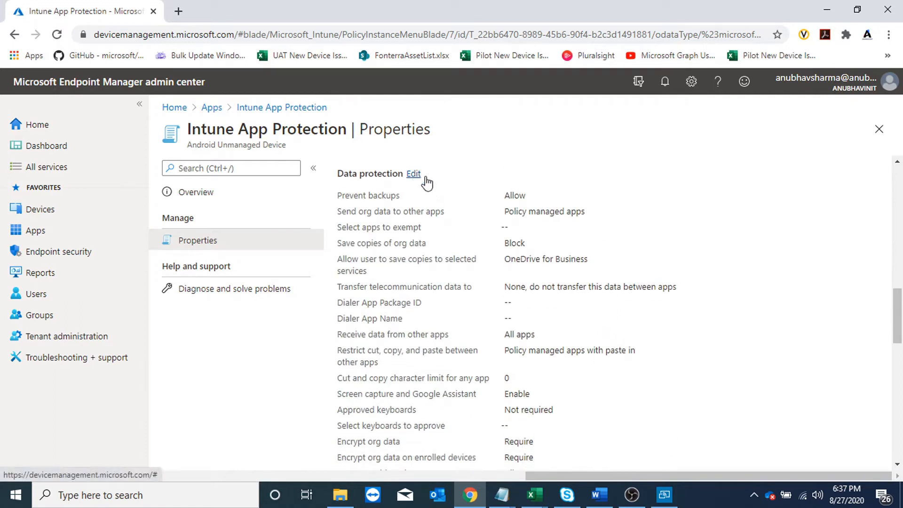
click(413, 173)
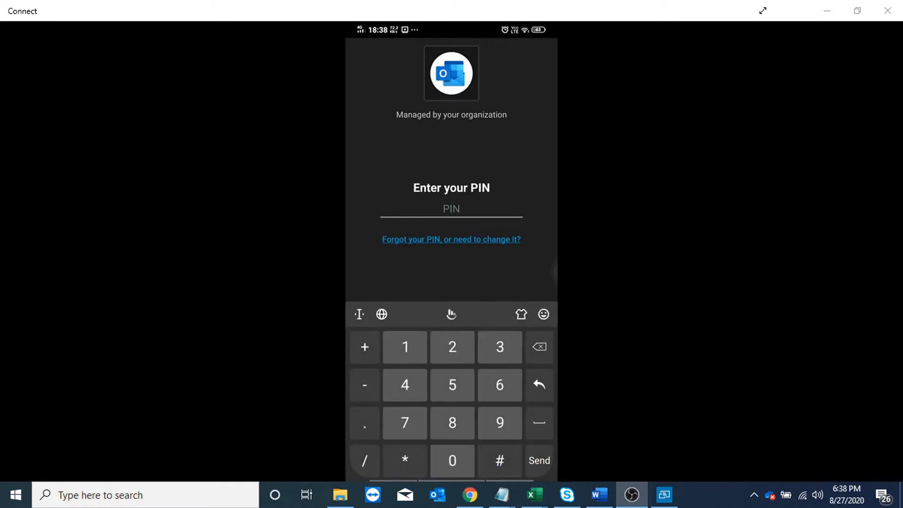
Unlock Outlook with the app PIN and follow the link in the 'whatsapp link' email
click(499, 385)
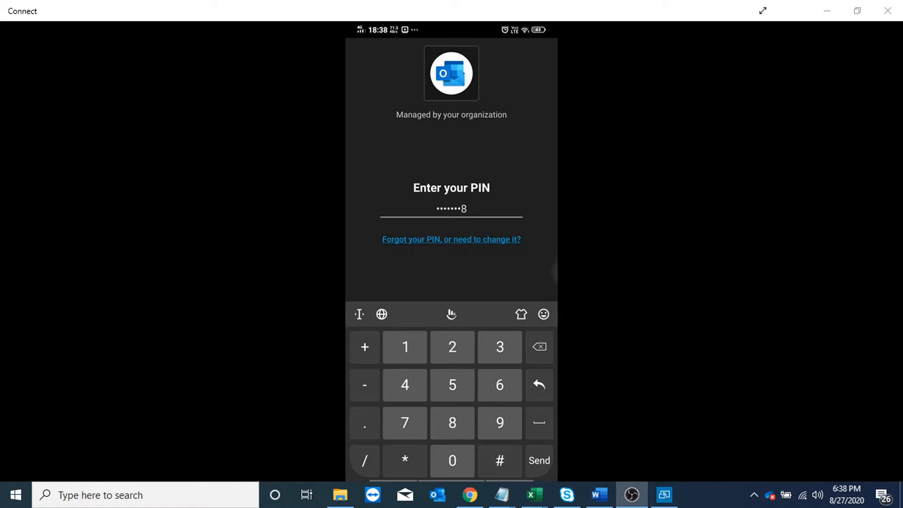
click(538, 461)
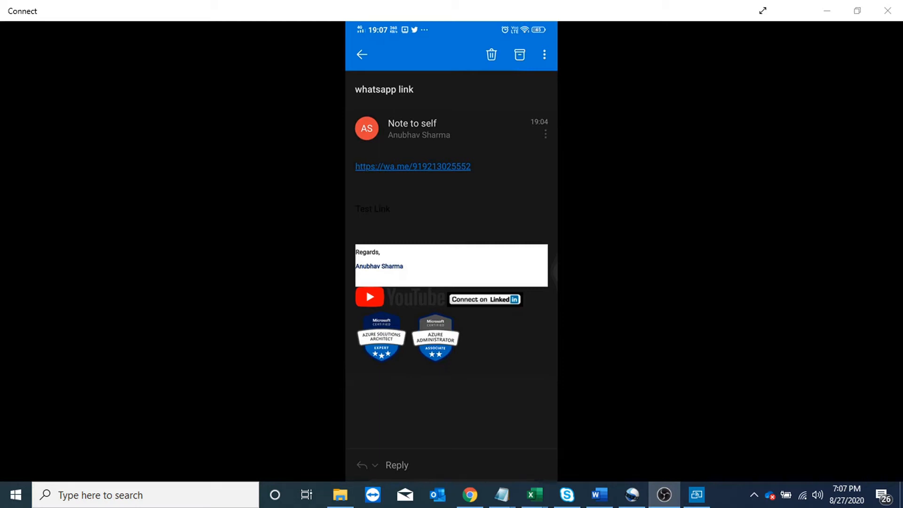
click(411, 165)
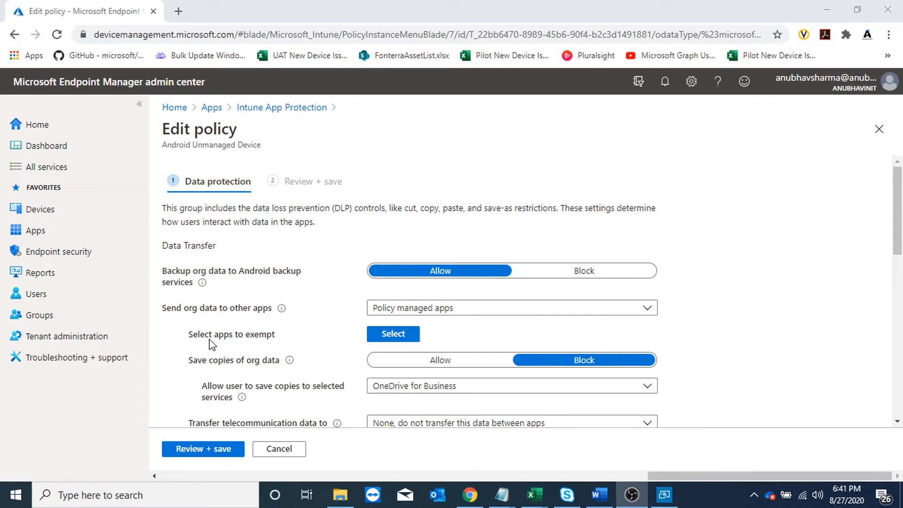
mouse_move(234, 344)
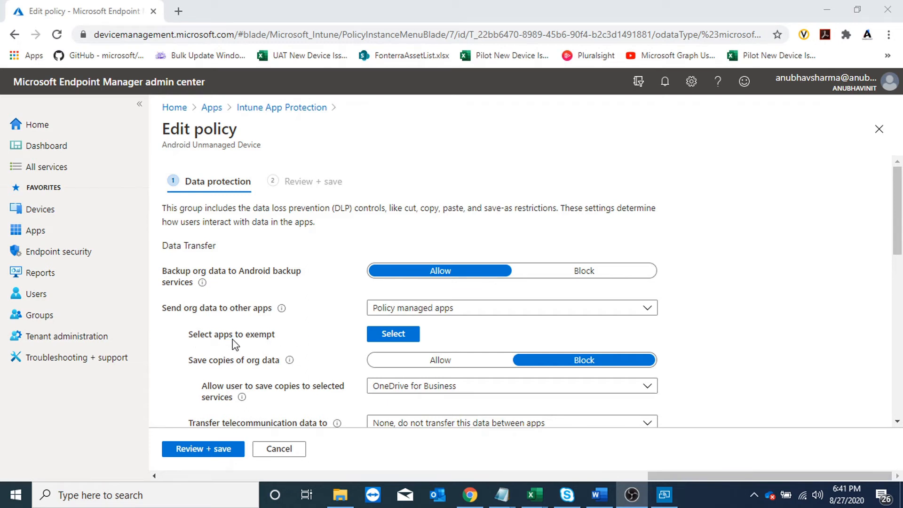
Bring up the empty exempt apps list via Select next to 'Select apps to exempt'
click(393, 333)
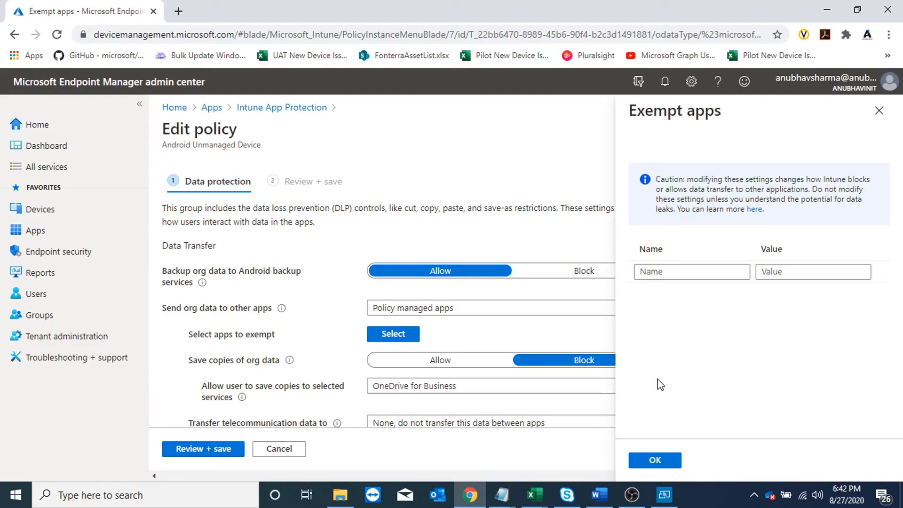
Name the new exempt app entry 'whatsapp exemption'
click(692, 271)
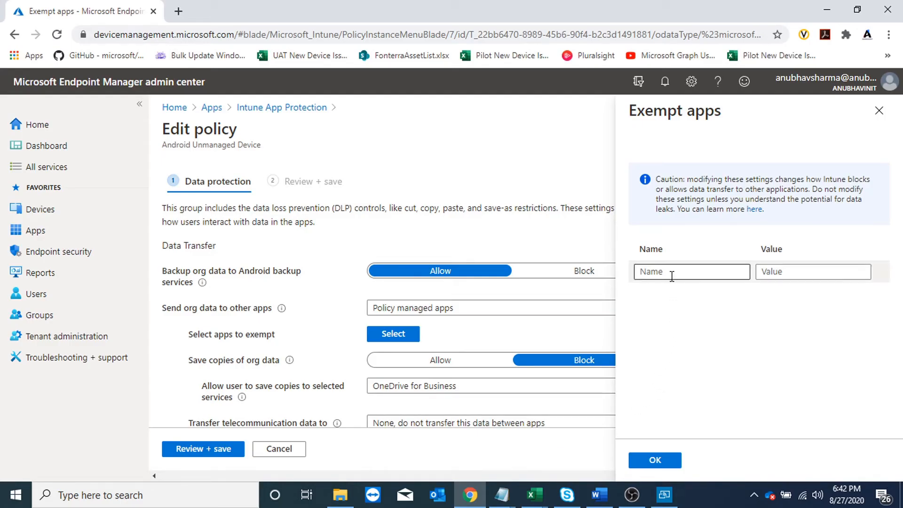
text(whatsapp)
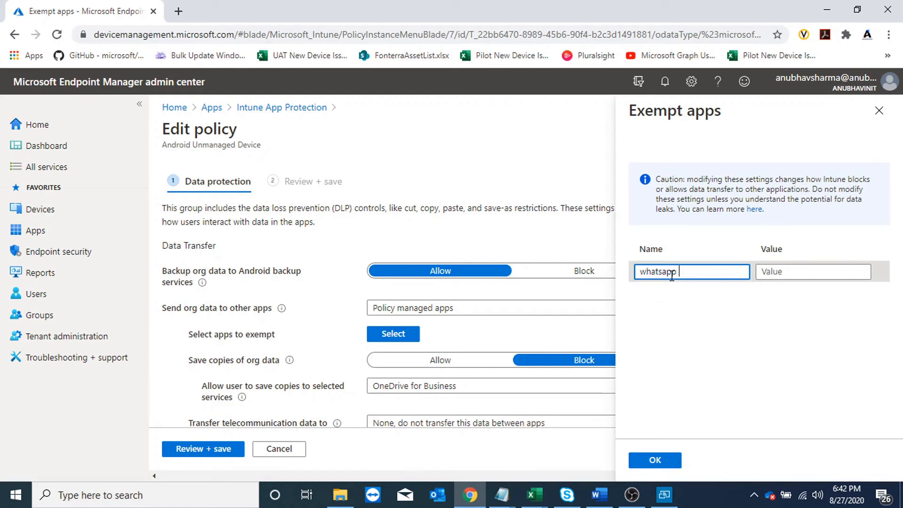
text(exemto)
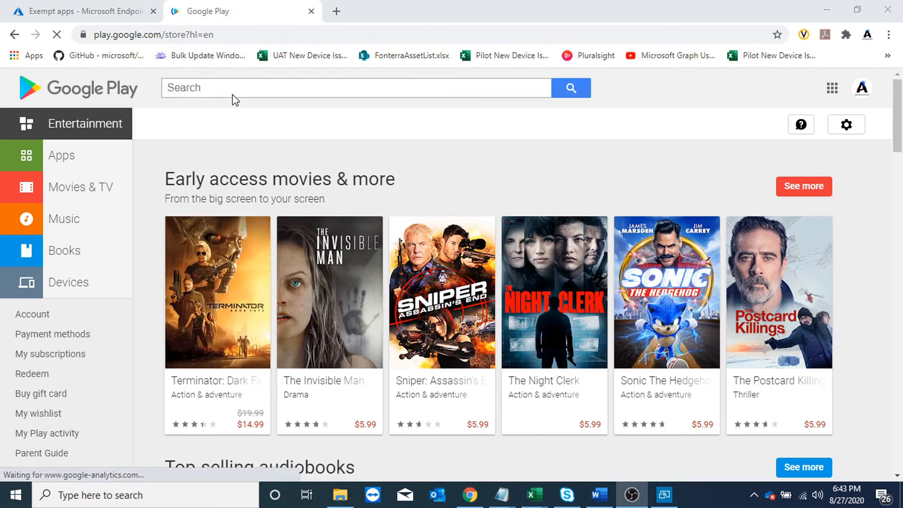
Search Google Play for WhatsApp Messenger and copy its package ID com.whatsapp from the address bar
text(whatsapp)
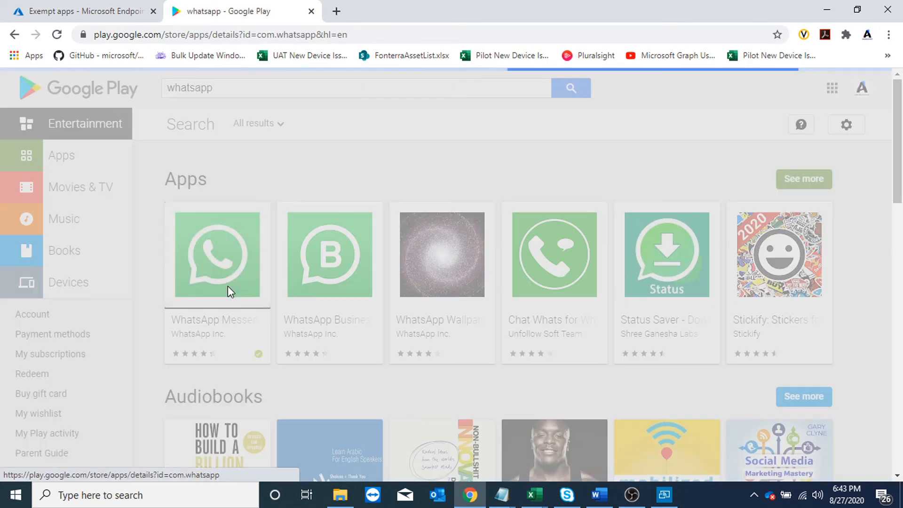
click(218, 255)
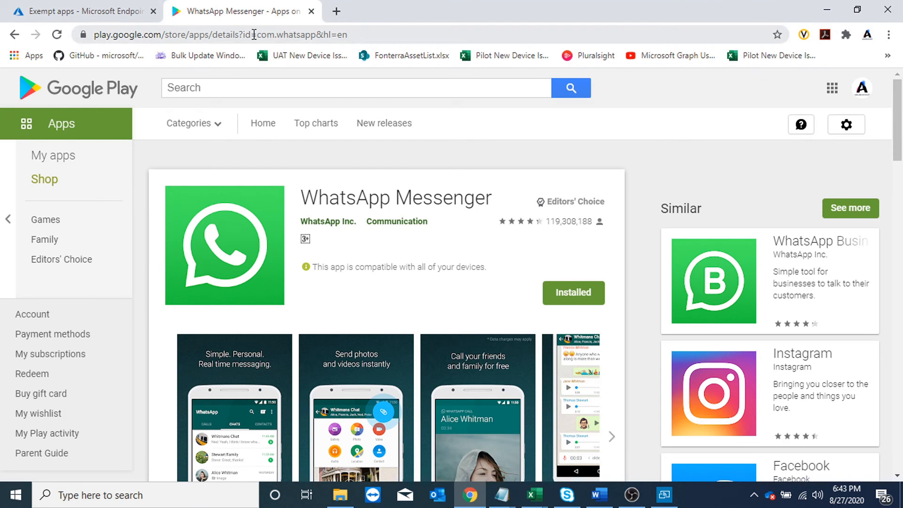
double_click(282, 34)
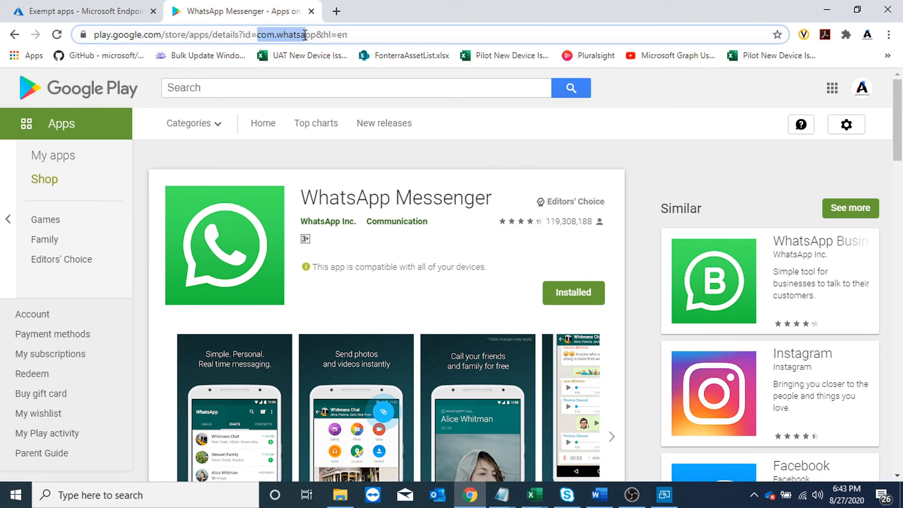
right_click(319, 34)
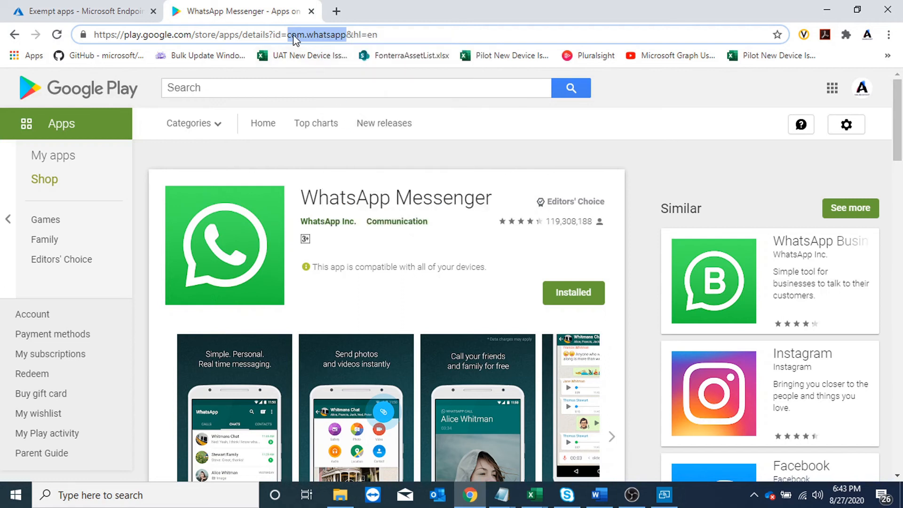
click(85, 11)
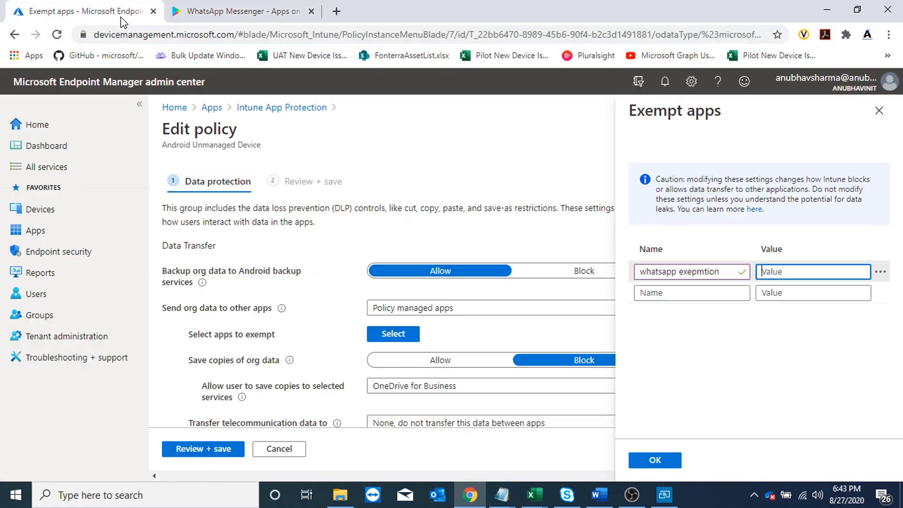
Paste com.whatsapp as the exemption value, then review and save the policy
right_click(812, 271)
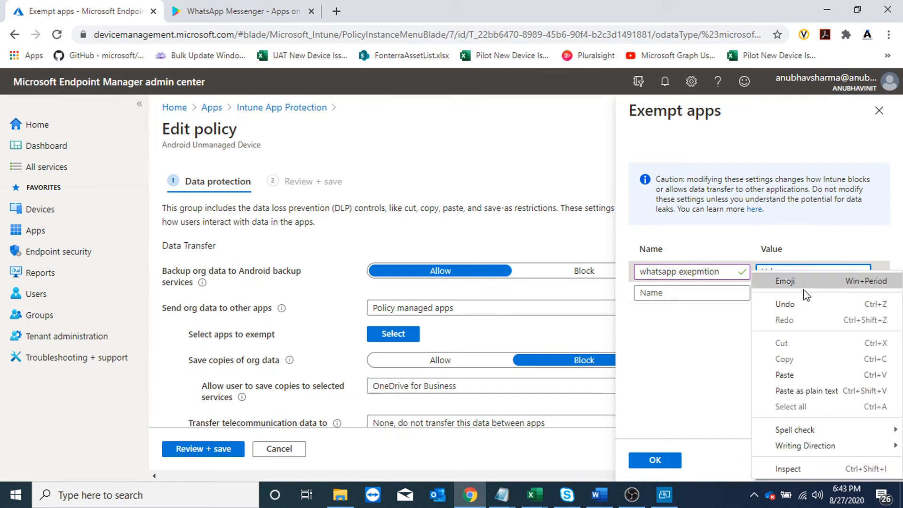
click(878, 110)
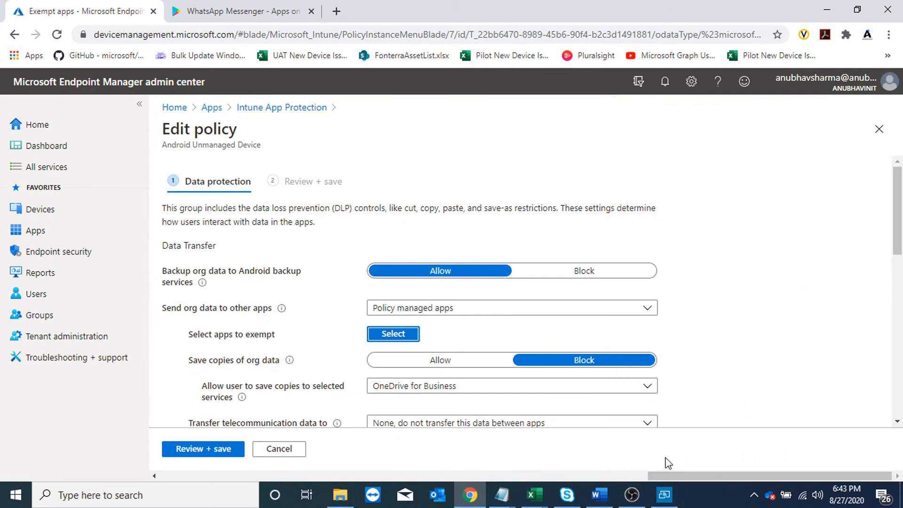
click(203, 449)
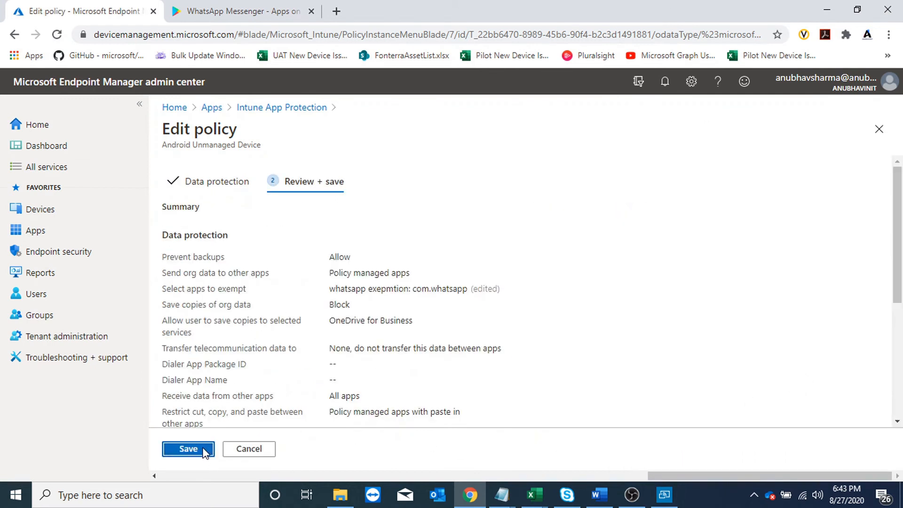
click(187, 449)
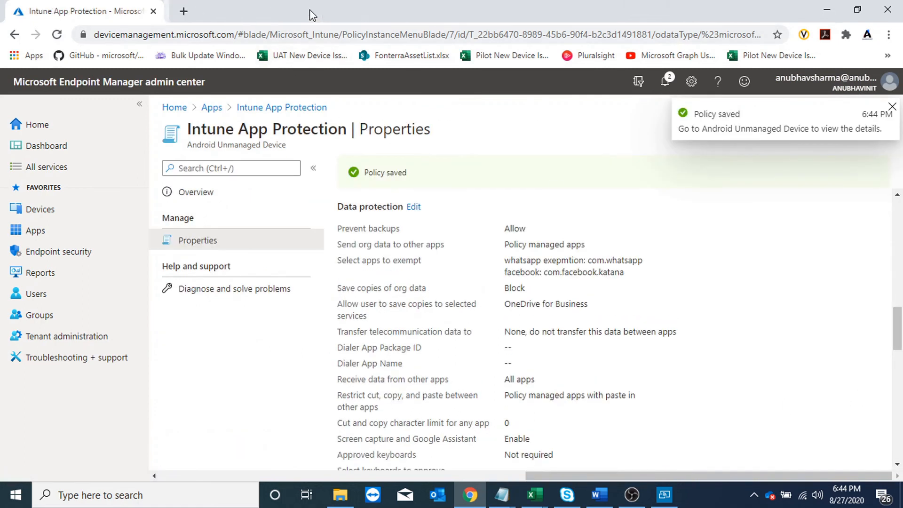
click(891, 106)
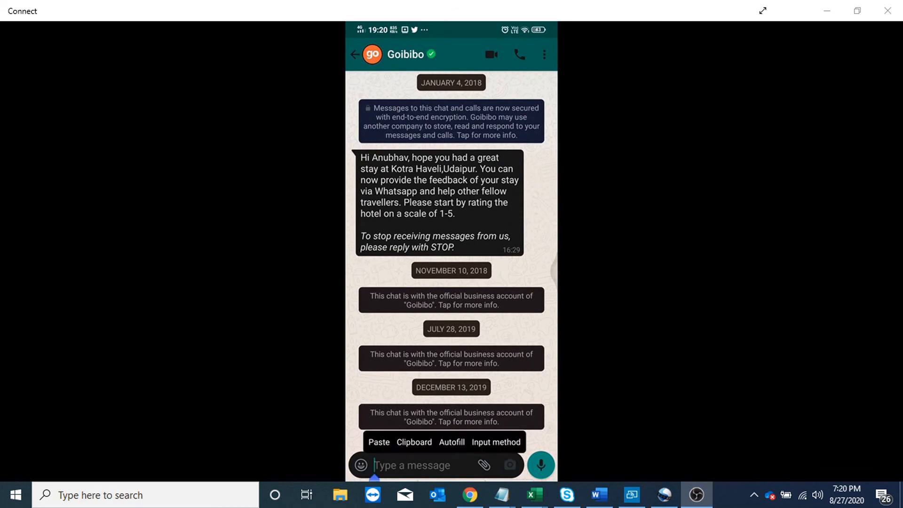
Paste organization data into the WhatsApp message box and see it blocked
click(377, 442)
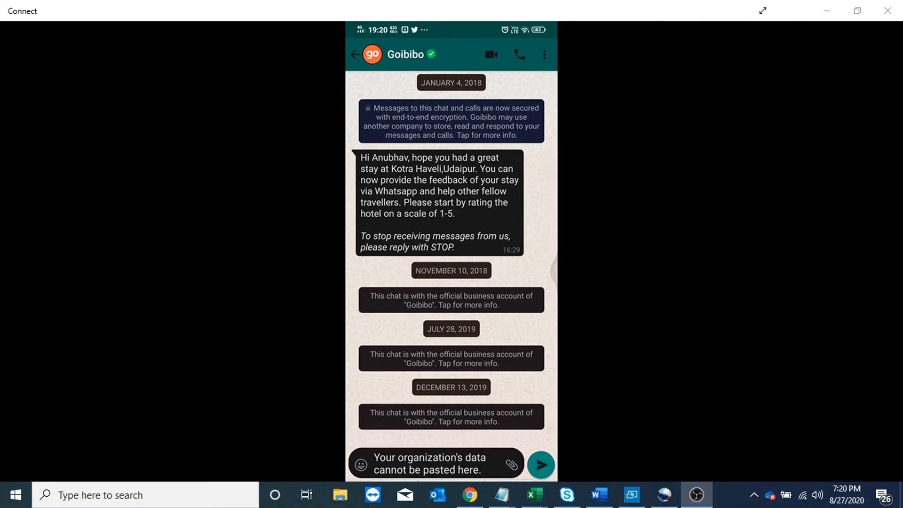